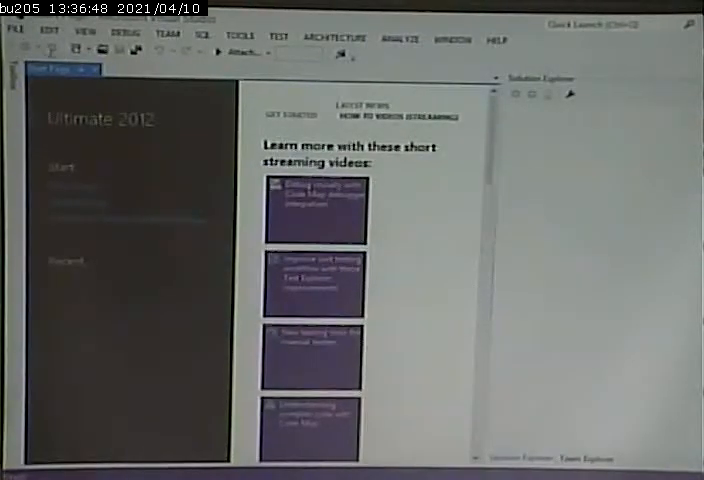
Start a new ASP.NET Empty Web Site in a new Desktop folder, agreeing to create the folder
left_click(16, 40)
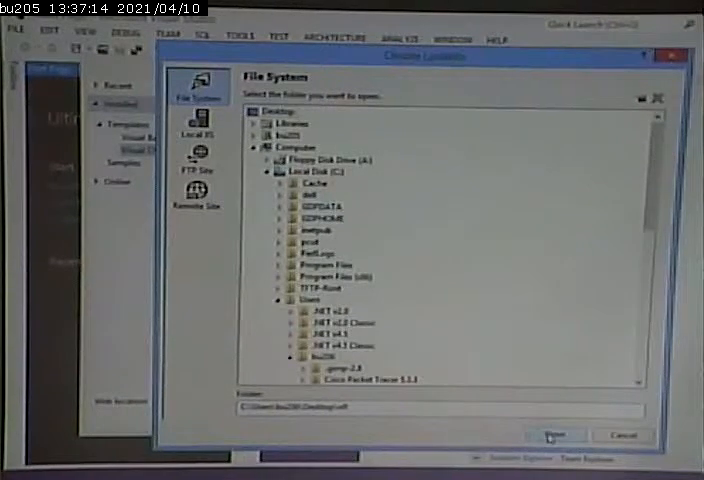
left_click(552, 434)
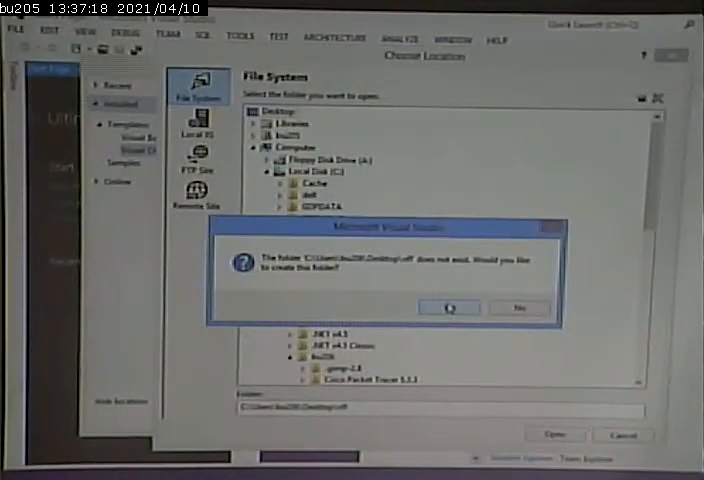
left_click(448, 308)
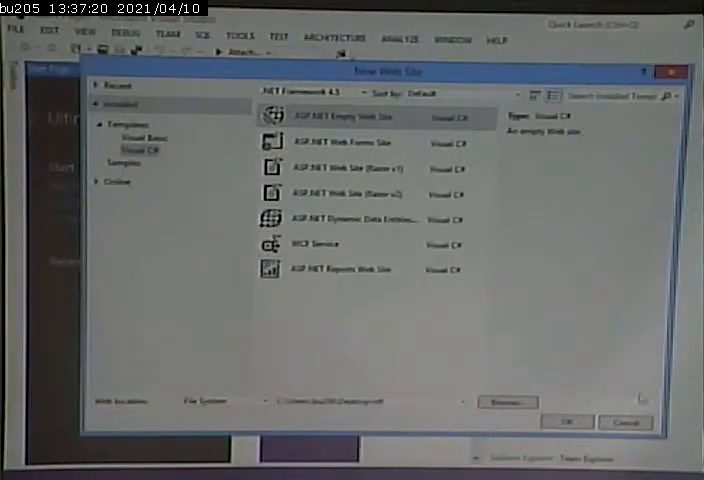
left_click(624, 420)
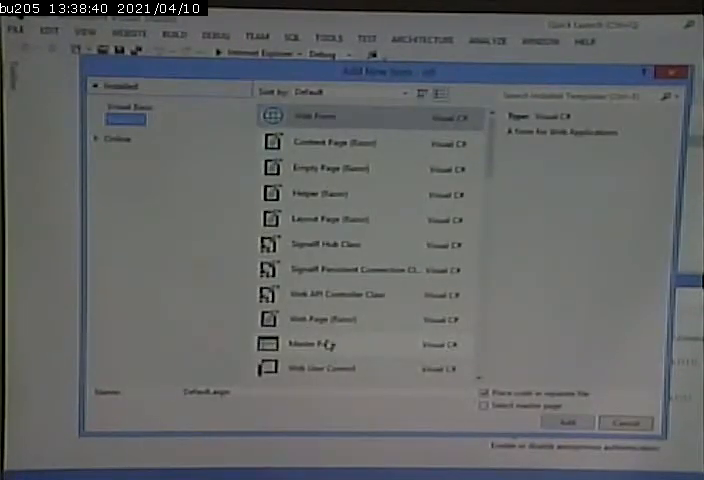
Add a Master Page item named MasterPage.master to the web site
left_click(322, 344)
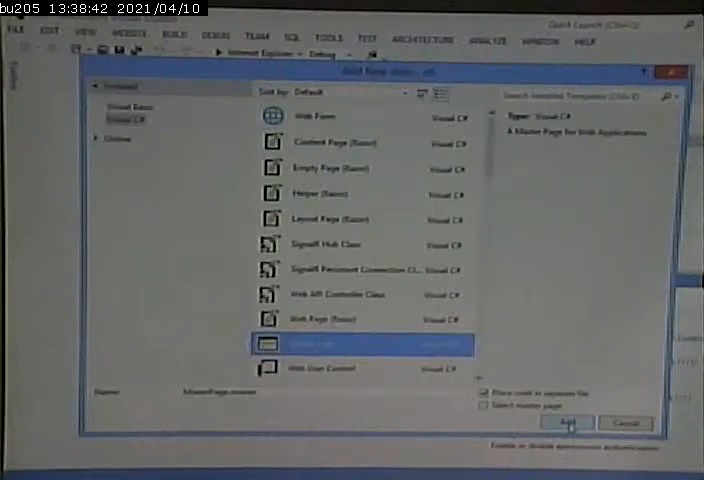
left_click(568, 424)
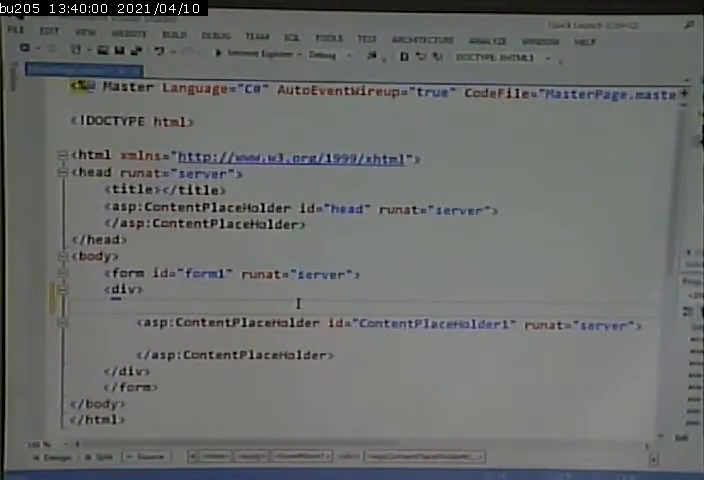
Write a header with an h1 'American Football' heading and a nav element in the master page
type("header>")
type("<")
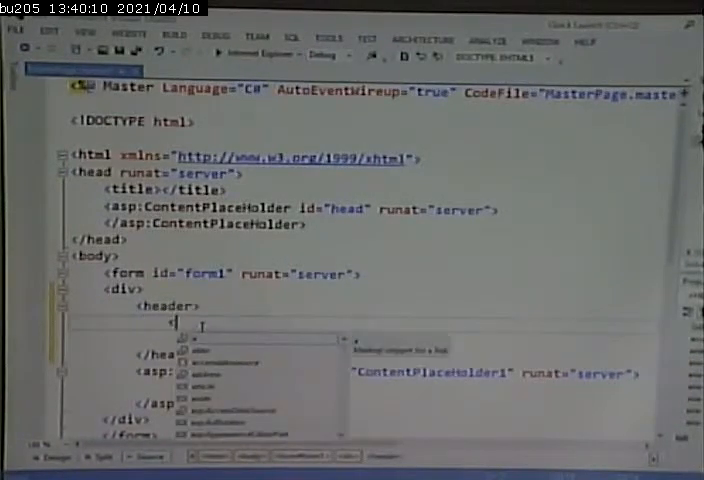
type("h1></h1>")
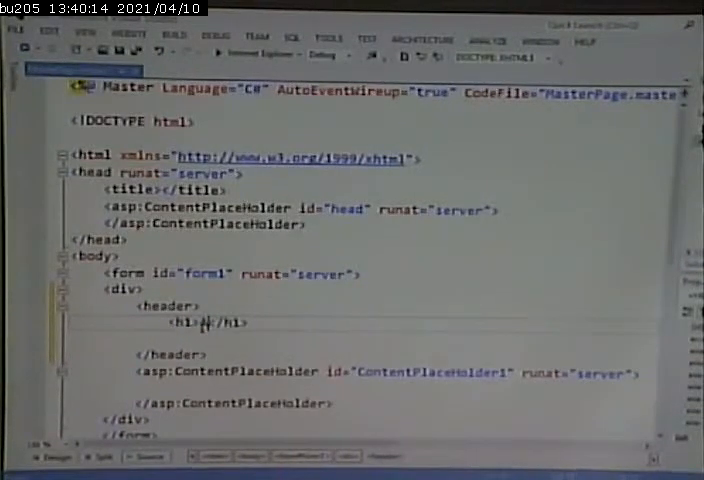
type("American Football")
type("<nav></nav>")
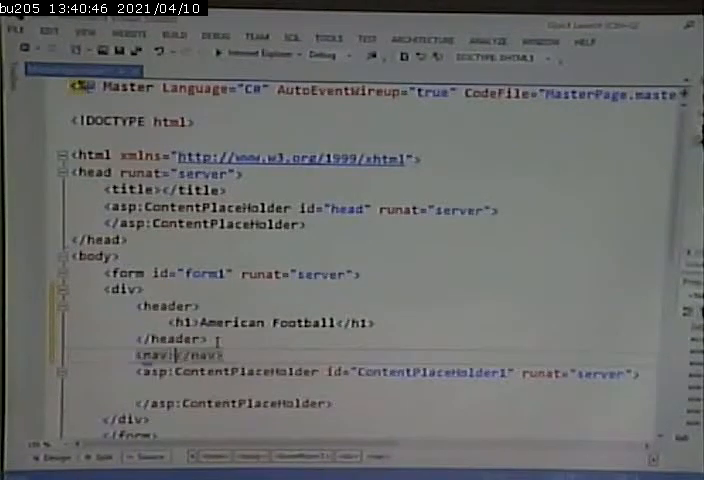
Switch the master page to Design view showing the heading and nav area
key("enter")
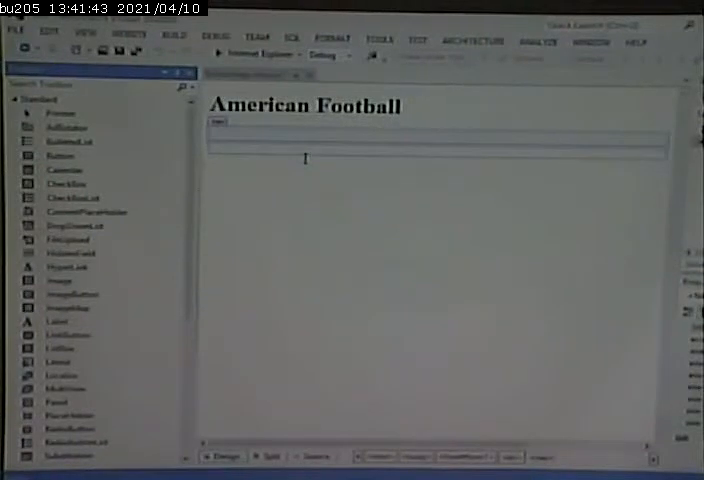
Scroll the Toolbox down to the Navigation section with the Menu control
scroll("down", 3)
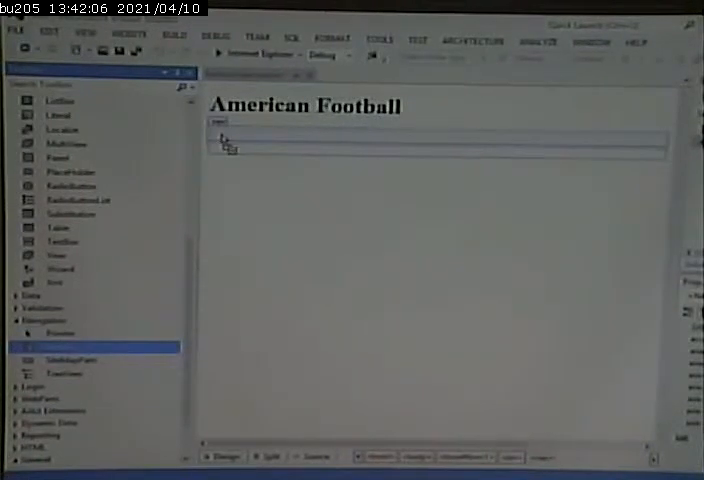
left_click(234, 136)
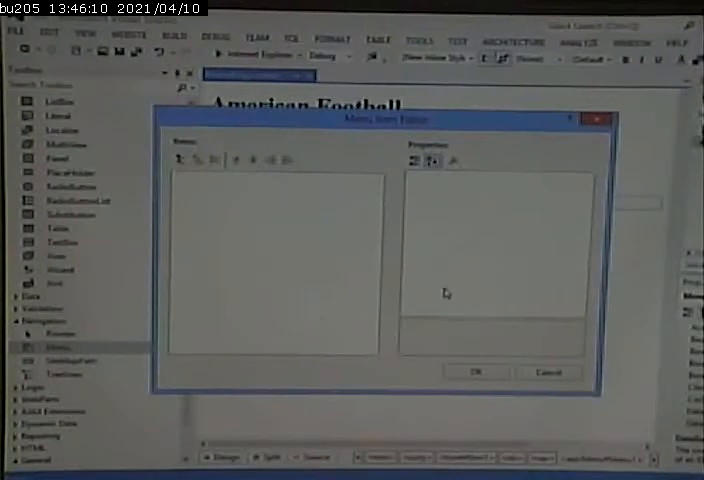
mouse_move(308, 308)
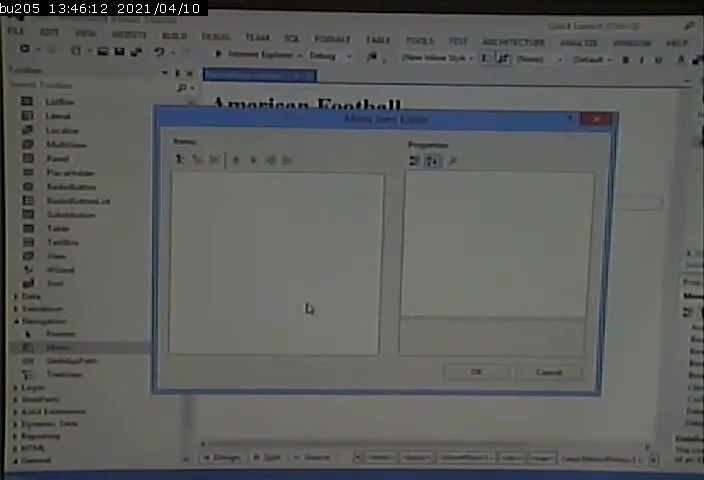
mouse_move(316, 312)
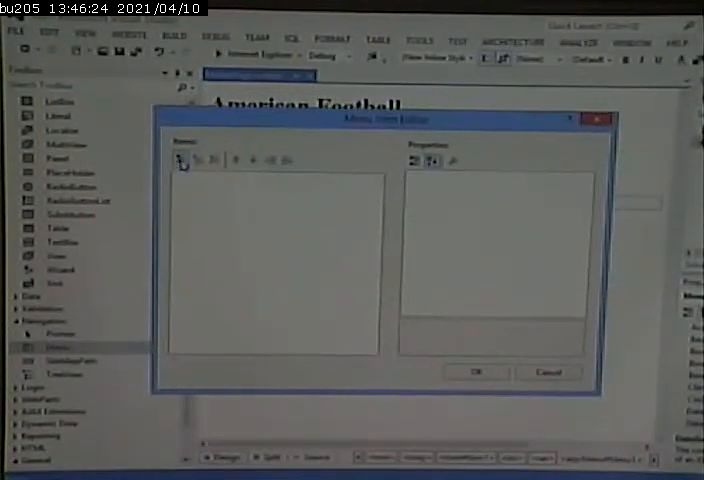
Add a root menu item with Text NFL and NavigateUrl default.aspx
left_click(180, 160)
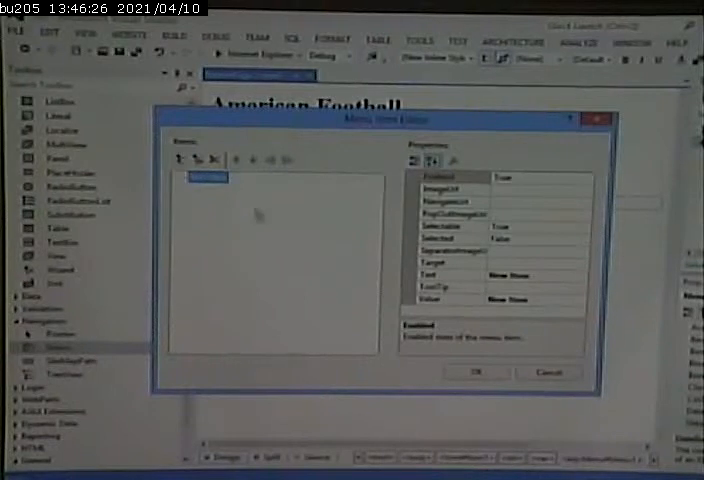
left_click(444, 276)
type("NFL")
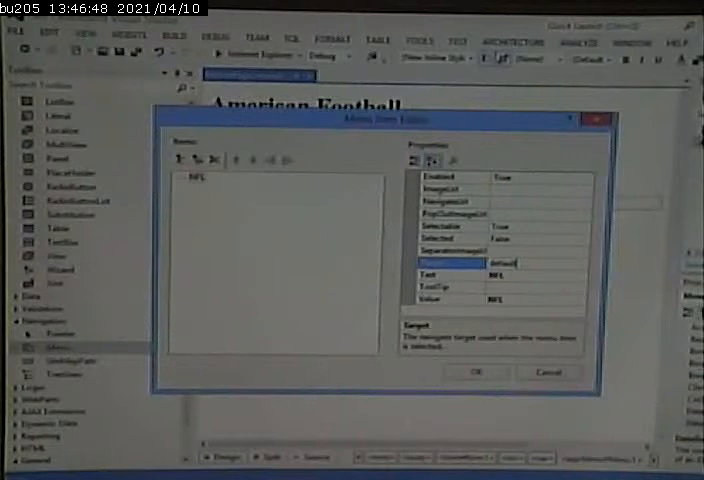
type(".aspx")
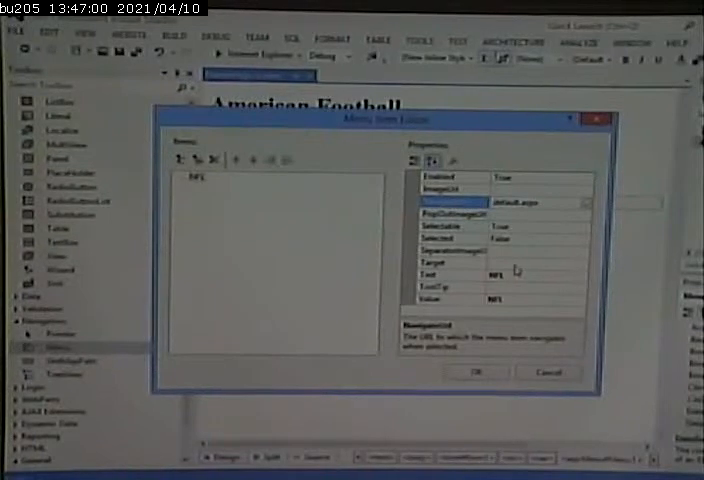
left_click(456, 250)
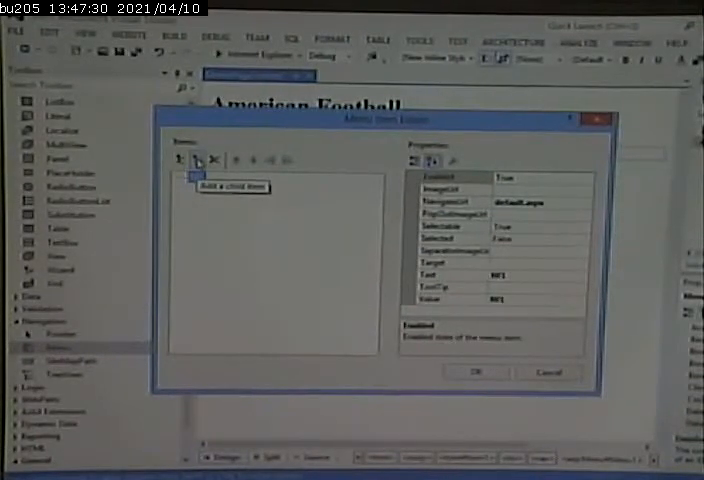
Add child items AFC (afc.aspx) and NFC (nfc.aspx) beneath the NFL root item
left_click(196, 160)
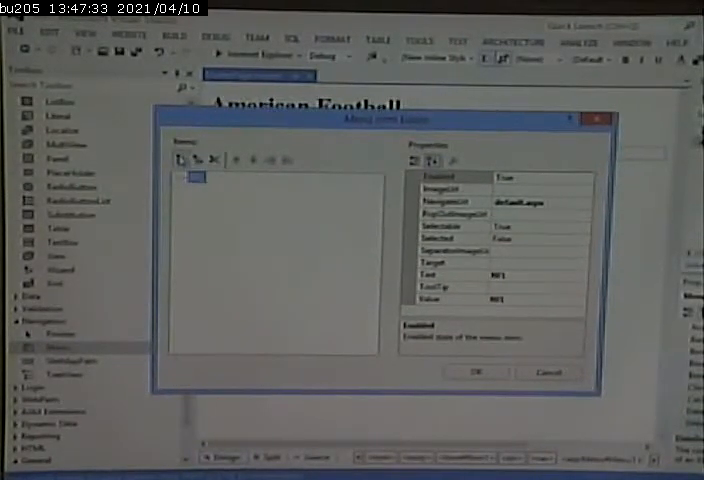
mouse_move(196, 160)
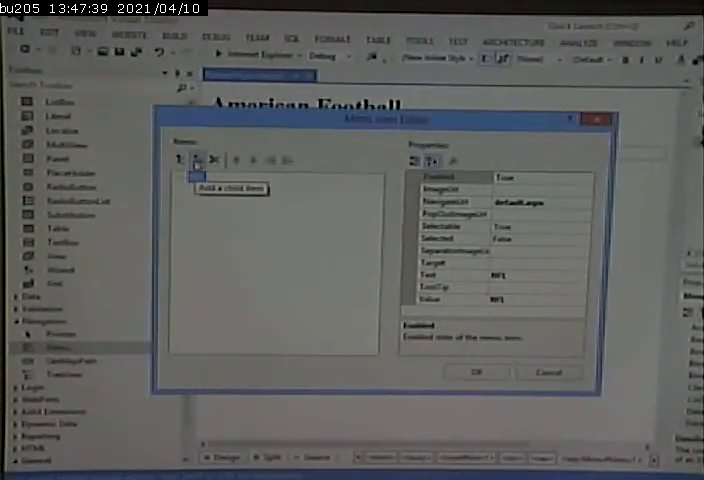
left_click(196, 160)
type("AFC")
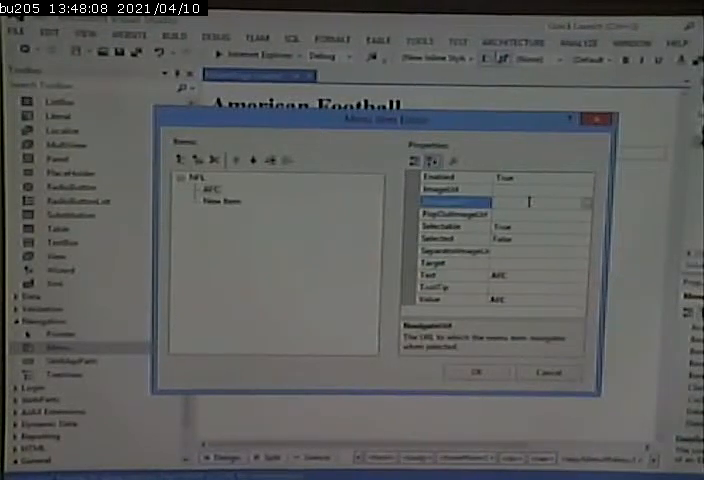
type("afc.aspx")
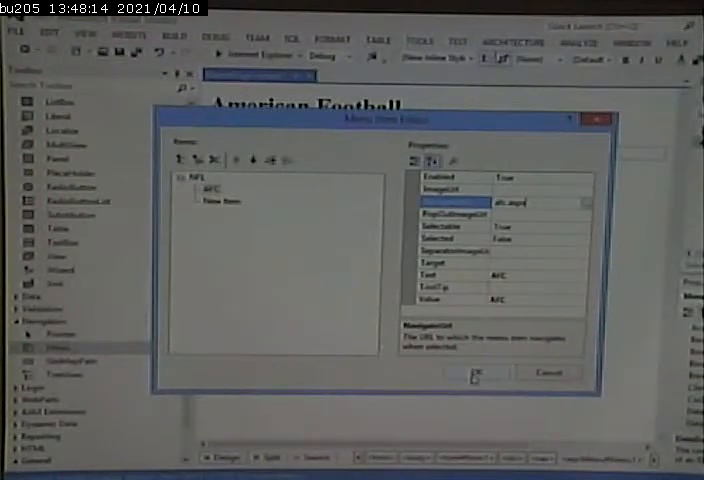
left_click(220, 200)
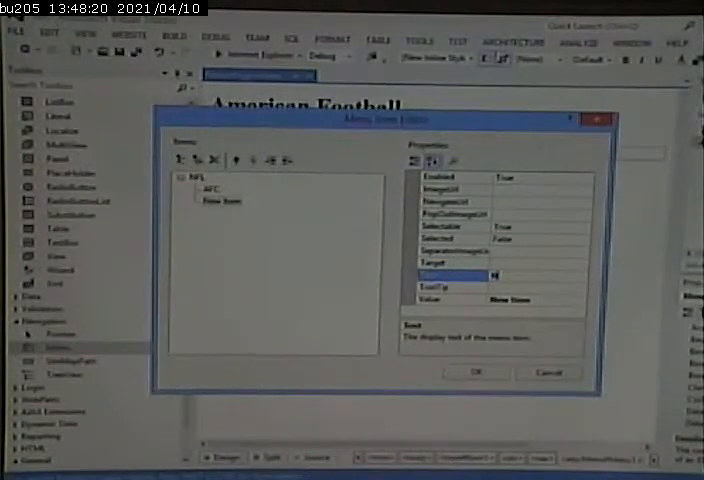
type("NFC")
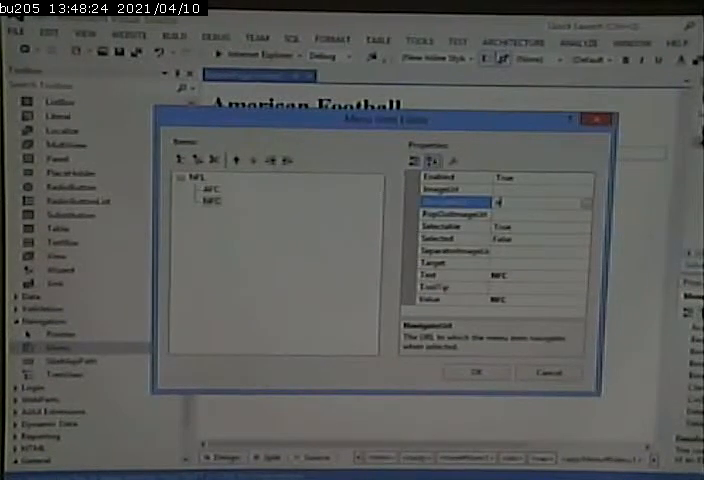
type("nfc.aspx")
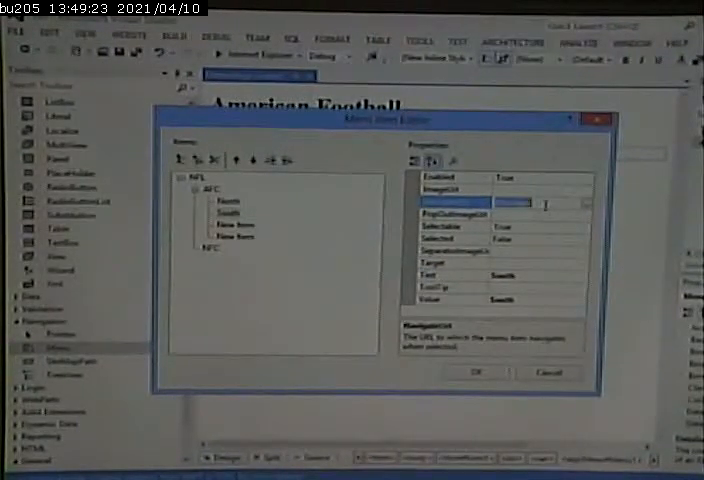
Set the South item's page link and name the West division item under AFC
left_click(236, 226)
type("West")
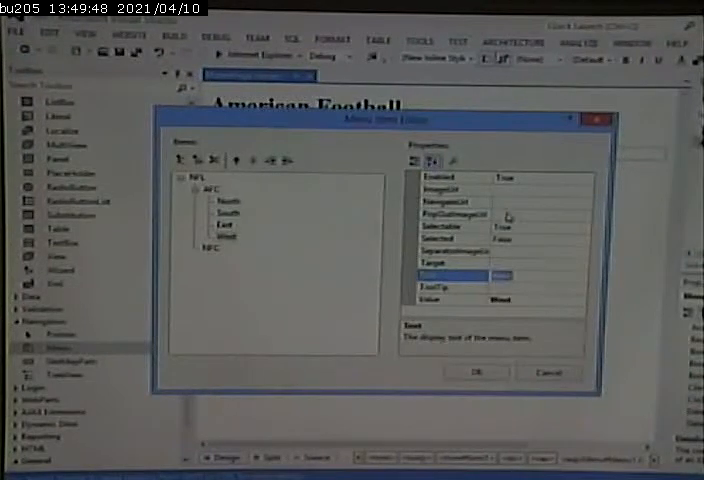
left_click(450, 202)
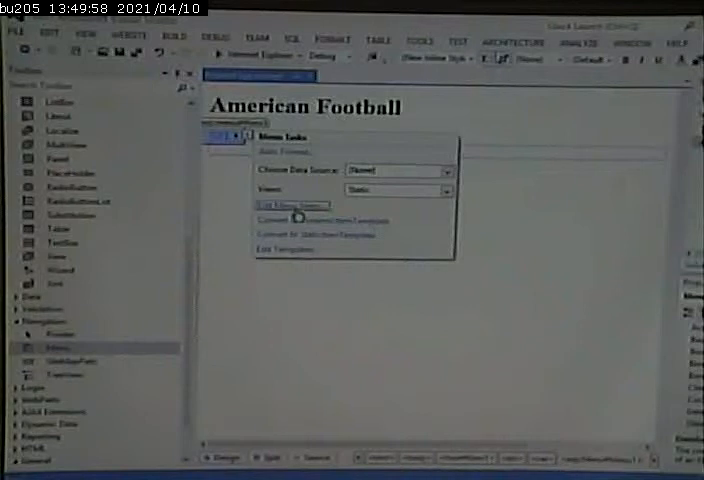
Reopen the menu item editor and give NFC its division sub-items with text and page links
left_click(284, 204)
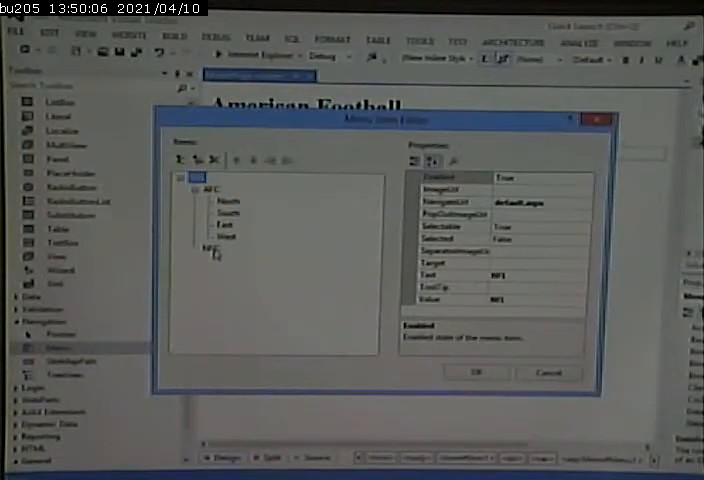
left_click(210, 246)
type("North")
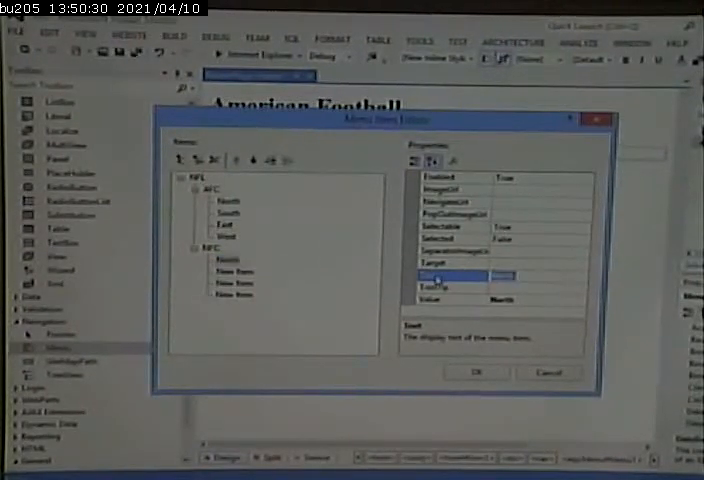
left_click(456, 200)
type("nfcn.aspx")
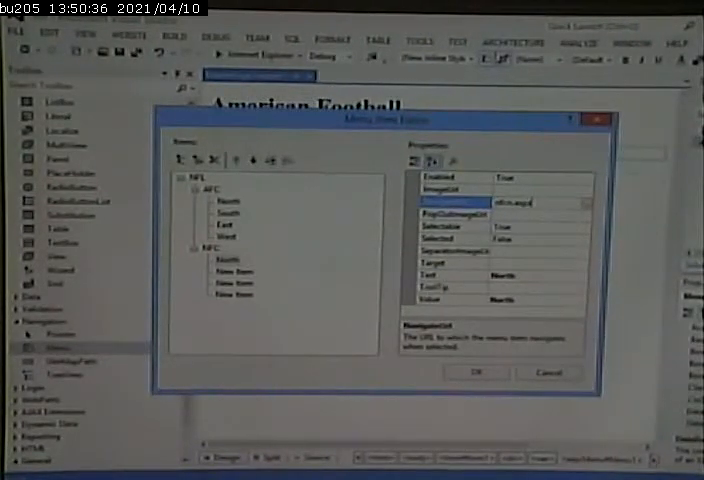
left_click(236, 272)
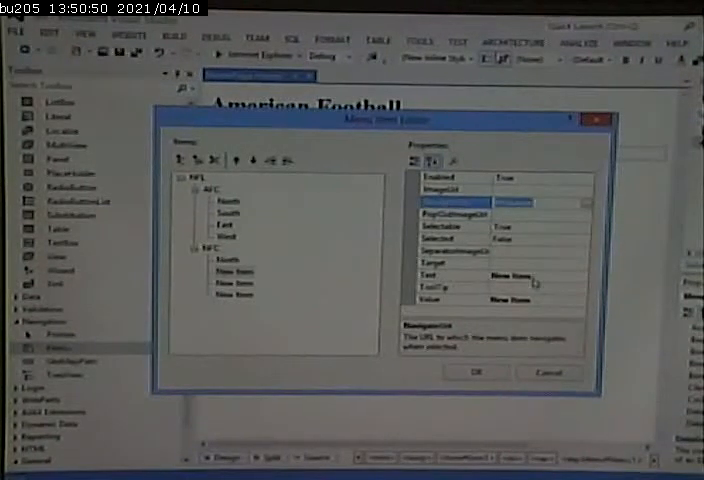
left_click(430, 288)
type("South")
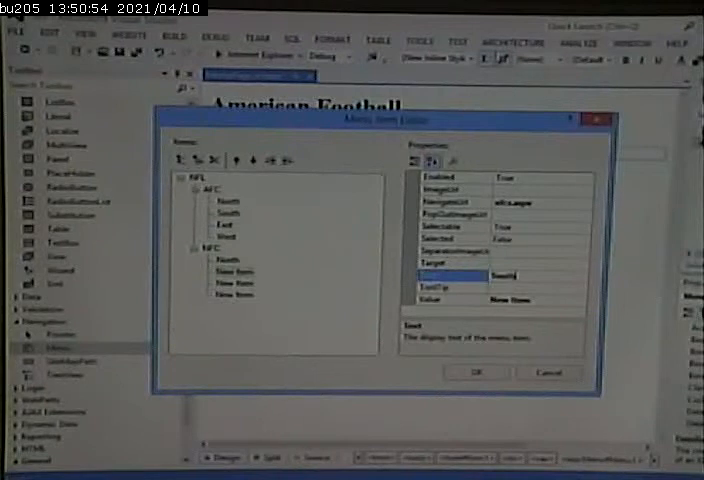
left_click(228, 272)
type("West")
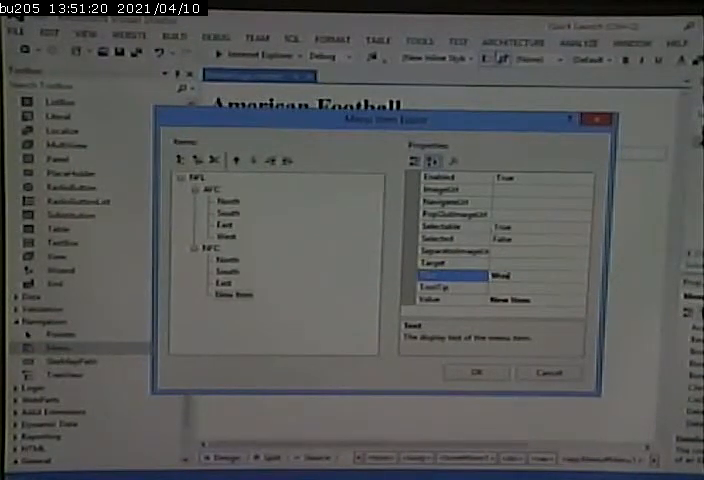
left_click(452, 202)
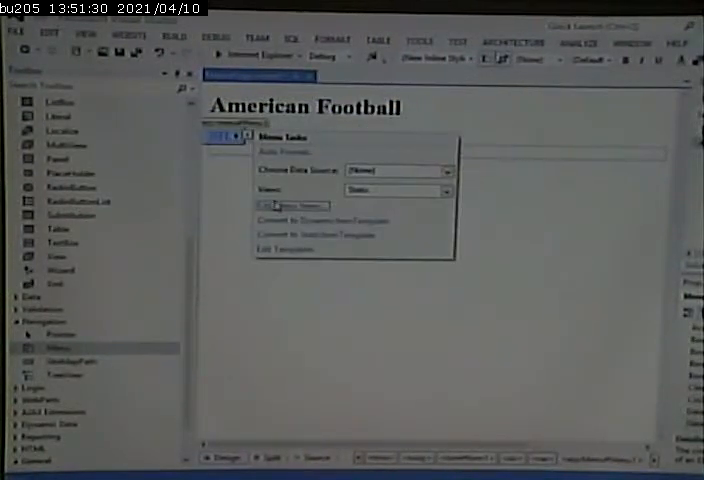
Add a team child item under AFC North with its navigation link and apply the menu items
left_click(292, 204)
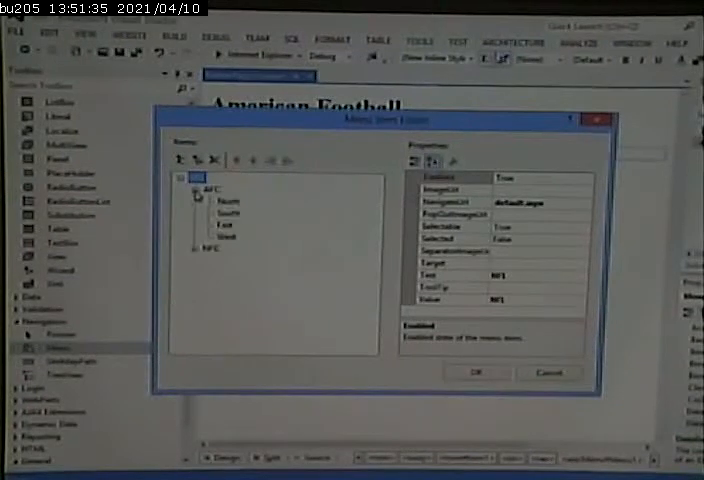
left_click(226, 200)
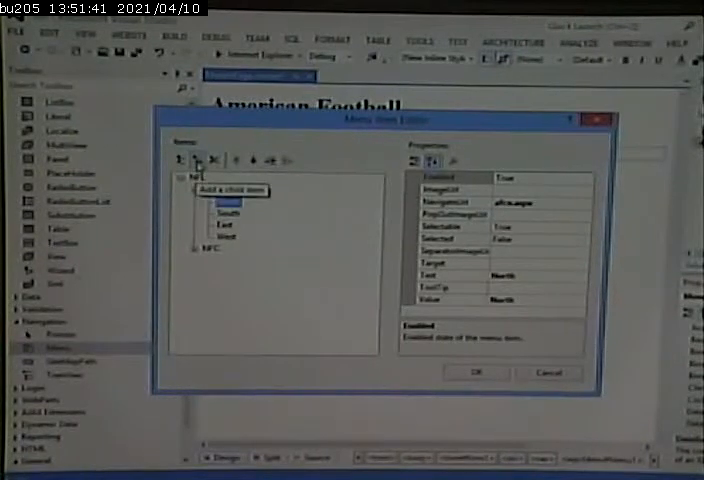
left_click(196, 160)
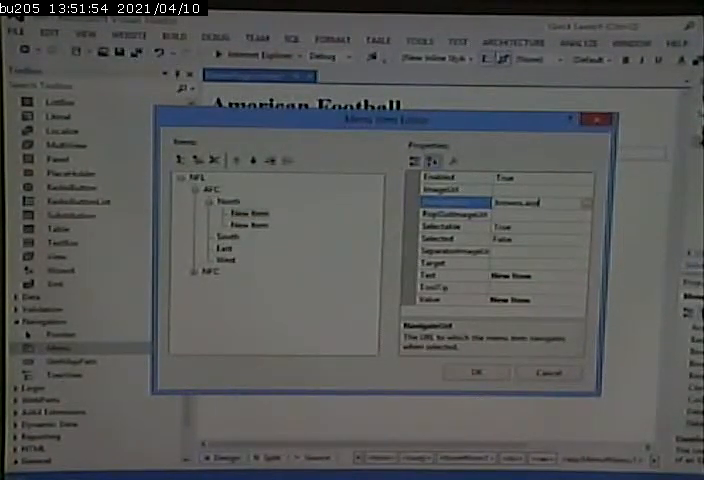
left_click(432, 276)
type("Steelers")
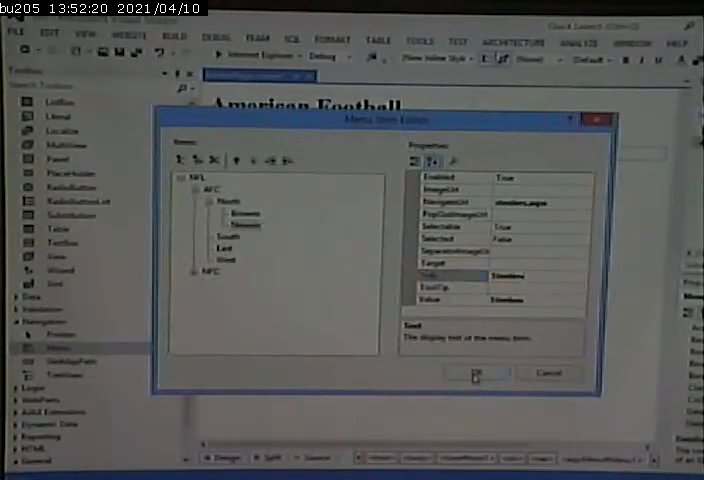
left_click(478, 372)
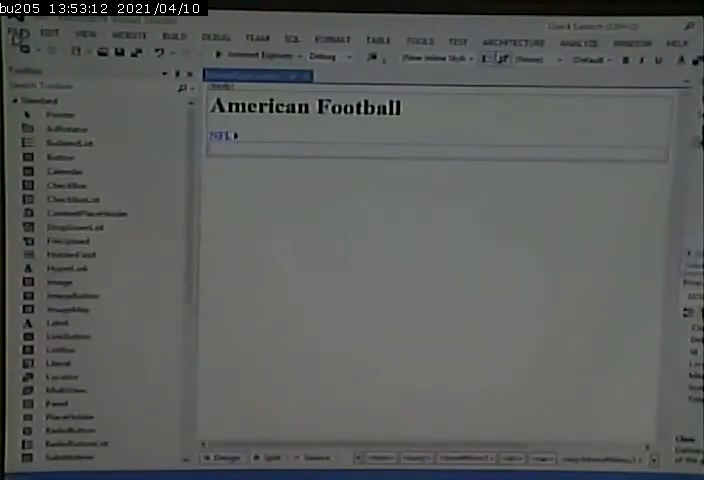
Start adding a new item to the web site from the File menu
left_click(14, 38)
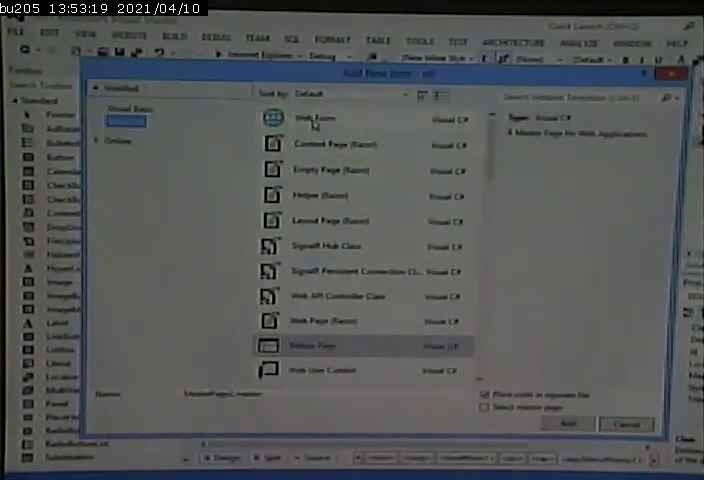
Add a Web Form named Default.aspx based on MasterPage.master
left_click(320, 118)
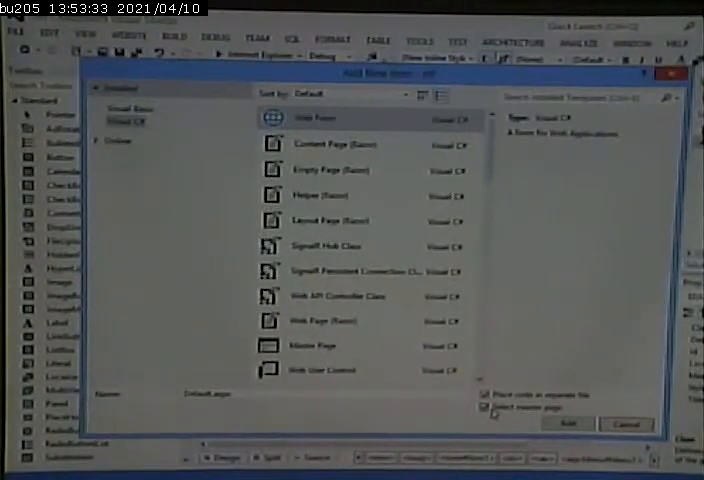
left_click(568, 424)
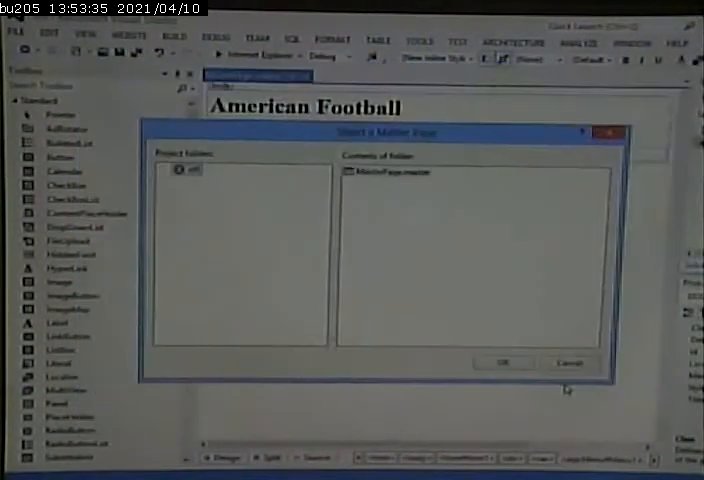
mouse_move(412, 204)
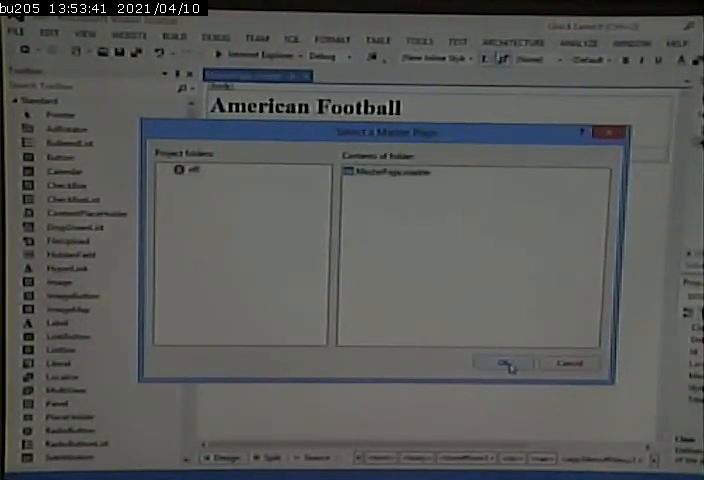
left_click(504, 362)
type("This is the home page of the natio")
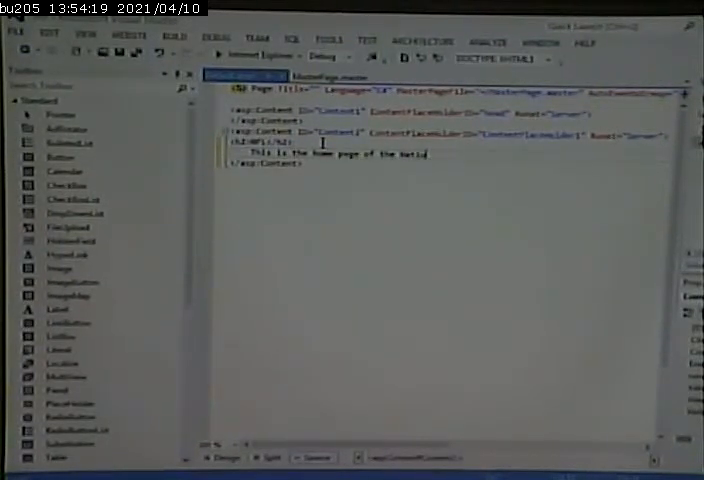
Add an NFL heading and home-page paragraph, and title the page NFL Home Page
type("National Font")
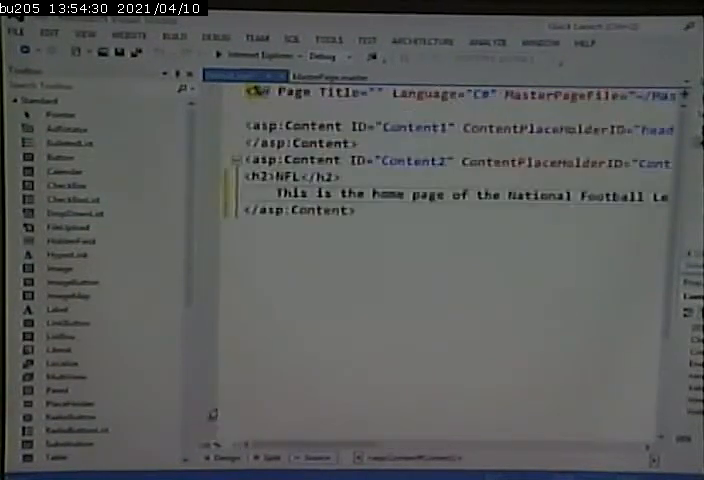
scroll("right", 3)
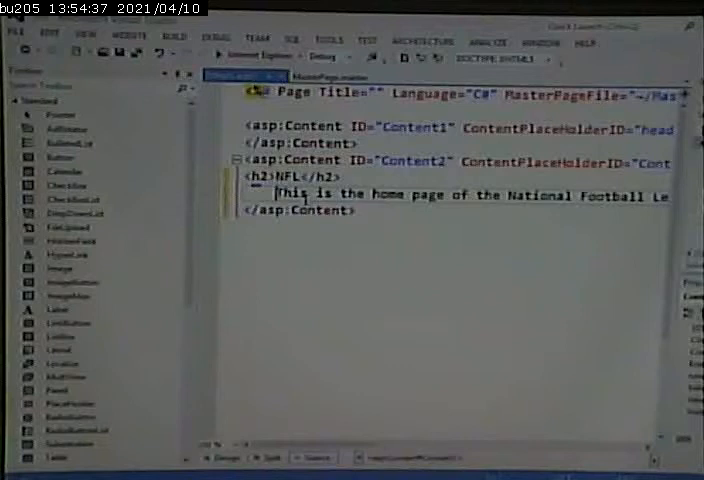
type("<p></p>")
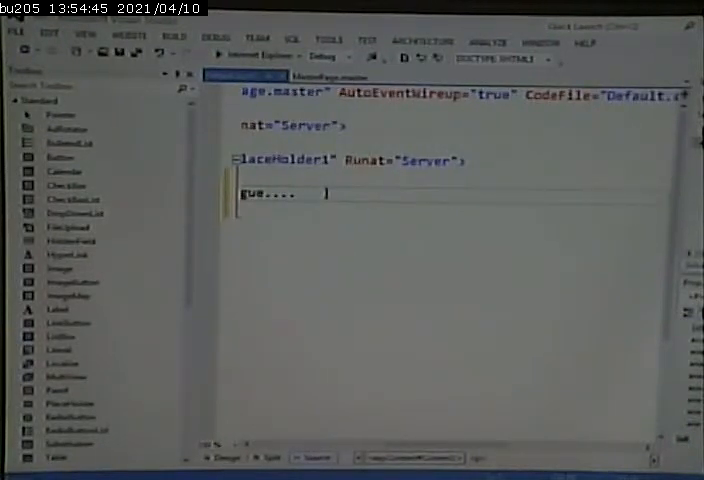
type("</p>")
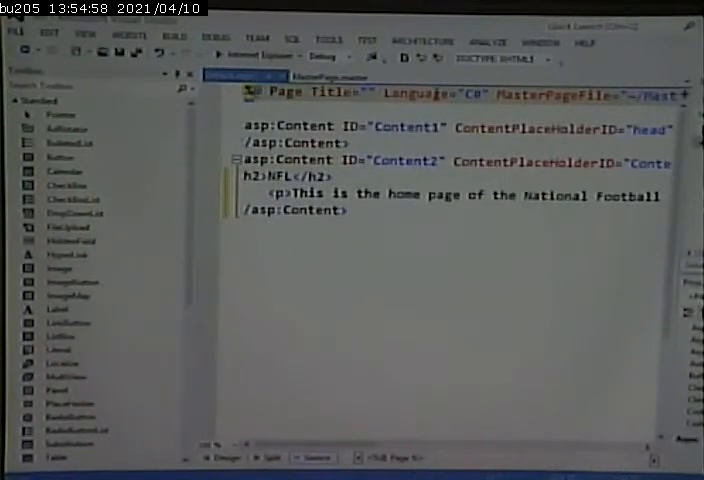
type("NFL Home Page\" La")
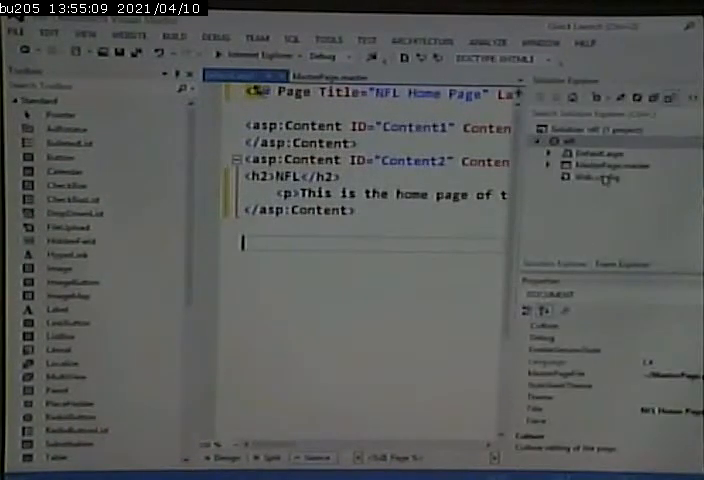
right_click(588, 142)
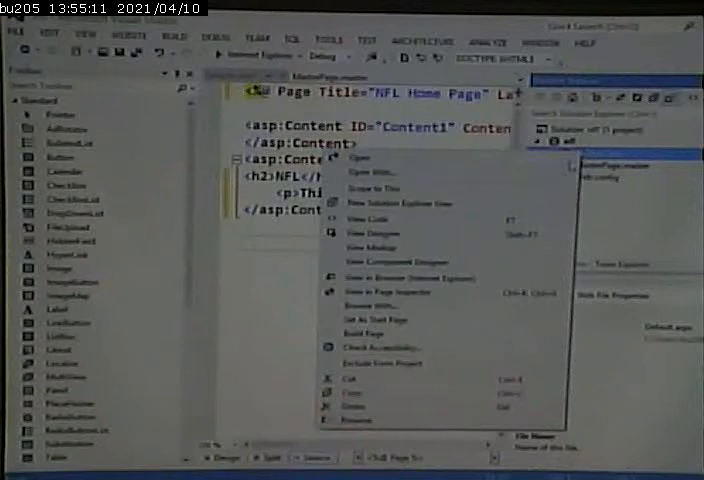